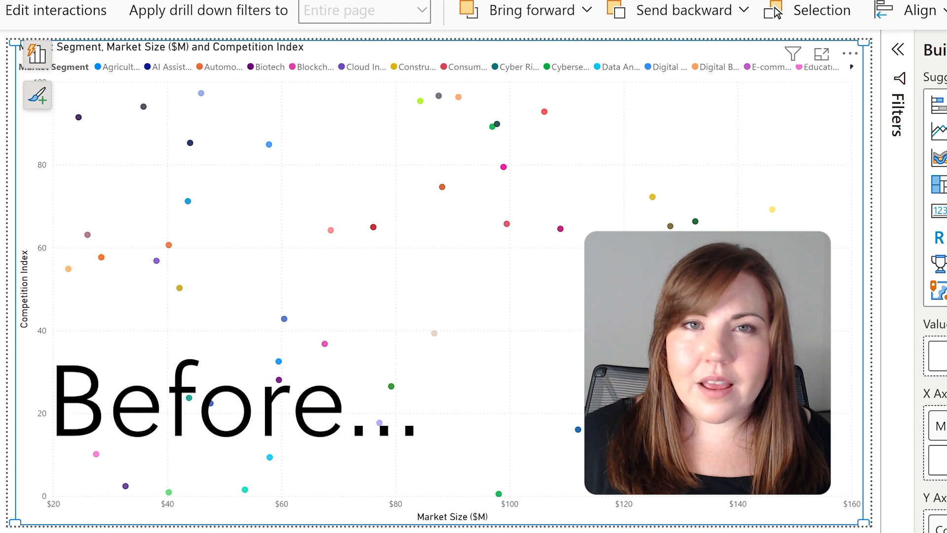
- Open and close the empty scatter chart's visual suggestions, then adjust its vertical zoom range
{"action": "left_click", "coordinate": [37, 55]}
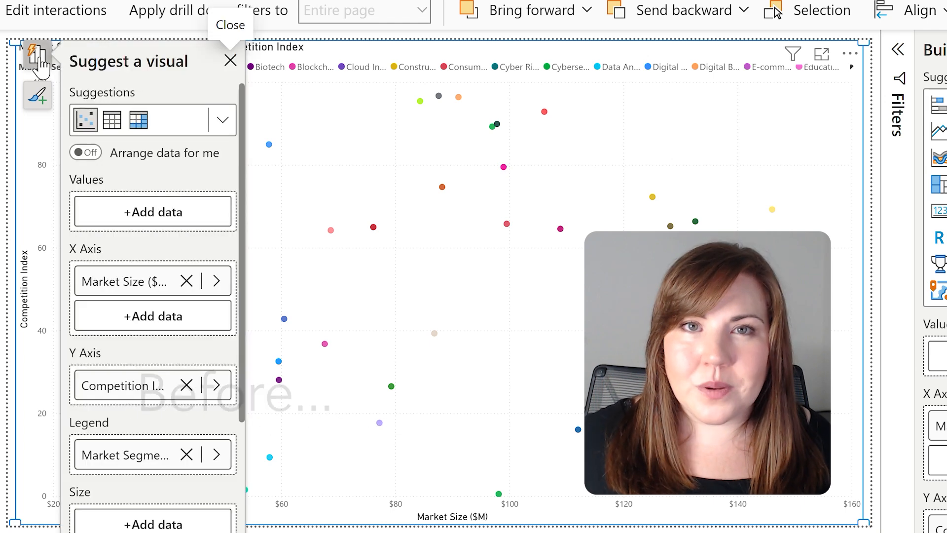
{"action": "left_click", "coordinate": [228, 60]}
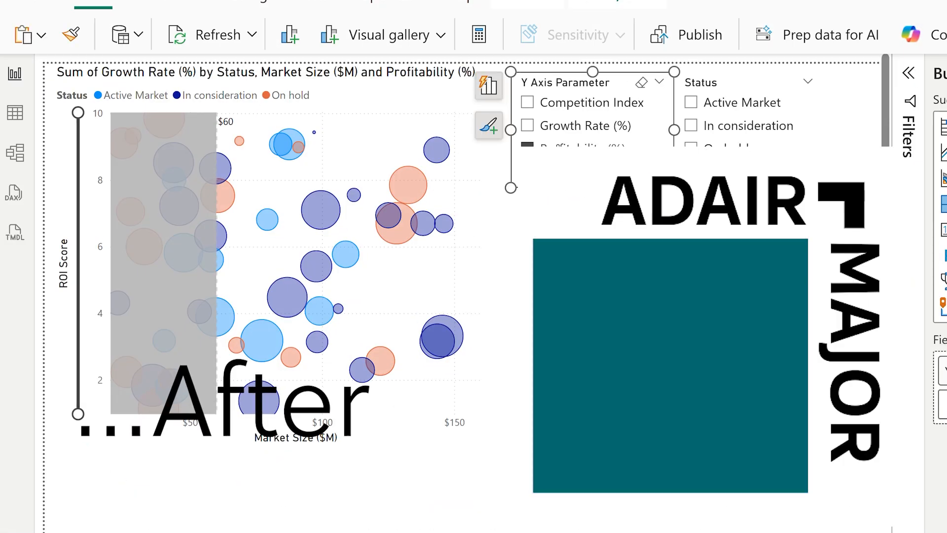
{"action": "left_click", "coordinate": [527, 148]}
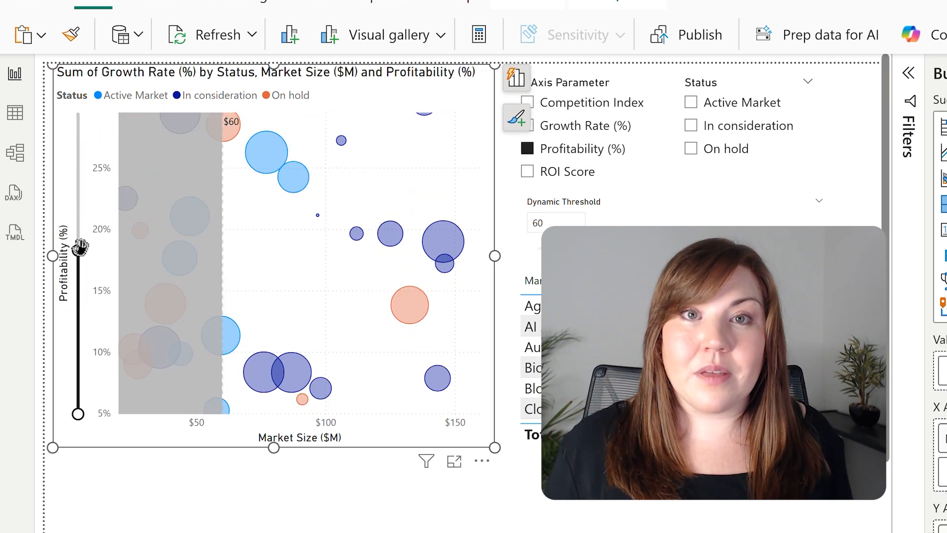
{"action": "left_click", "coordinate": [689, 125]}
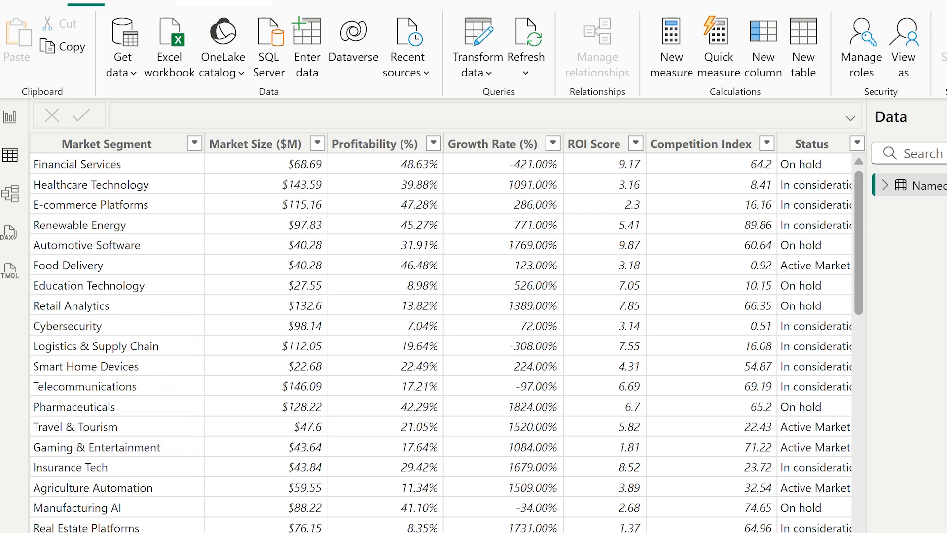
{"action": "mouse_move", "coordinate": [10, 116]}
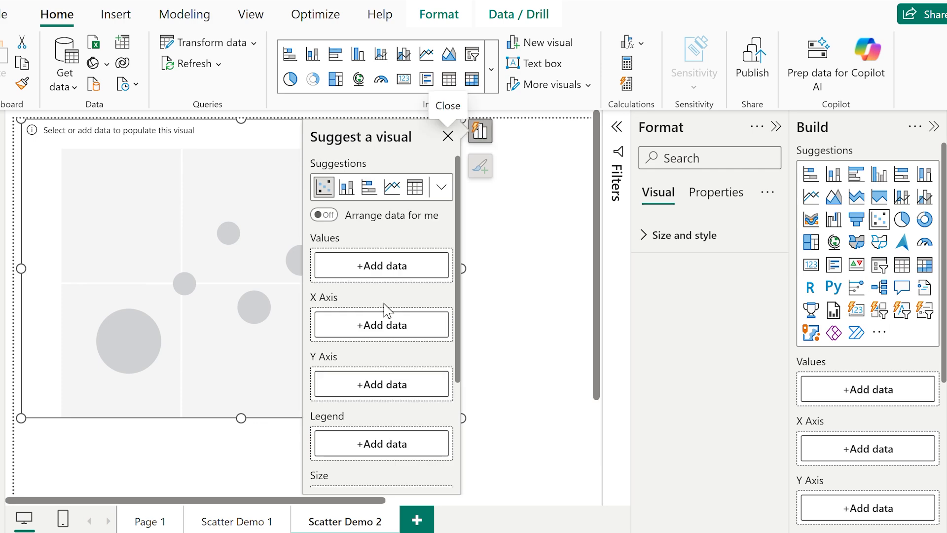
- Put Market Size ($M) on X, Profitability on Y, Market Segment in Legend, ROI Score in Size
{"action": "left_click", "coordinate": [381, 325]}
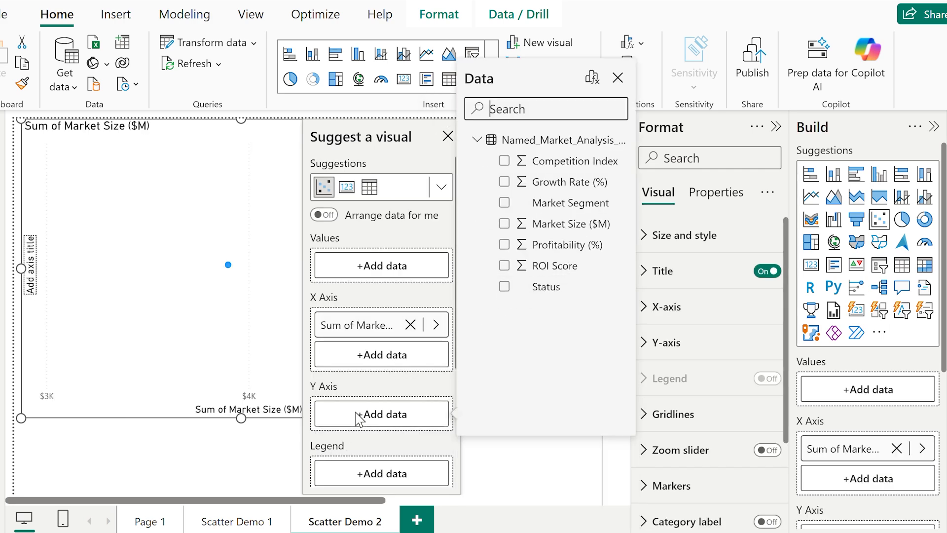
{"action": "left_click", "coordinate": [503, 245]}
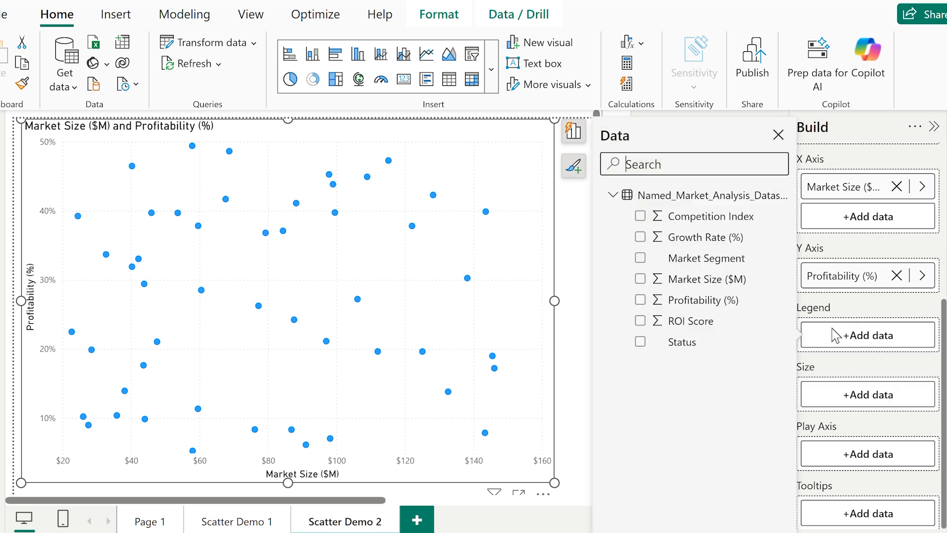
{"action": "left_click", "coordinate": [640, 258]}
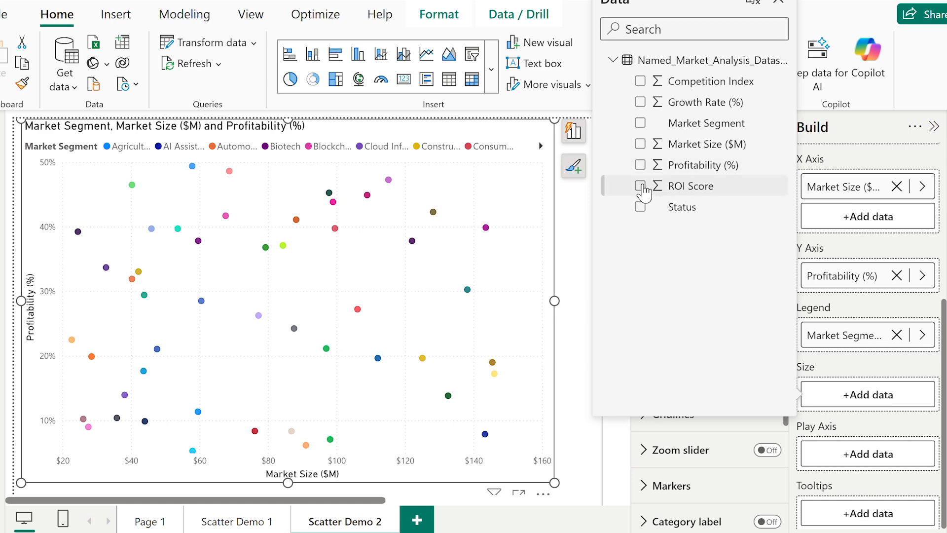
{"action": "left_click", "coordinate": [640, 186]}
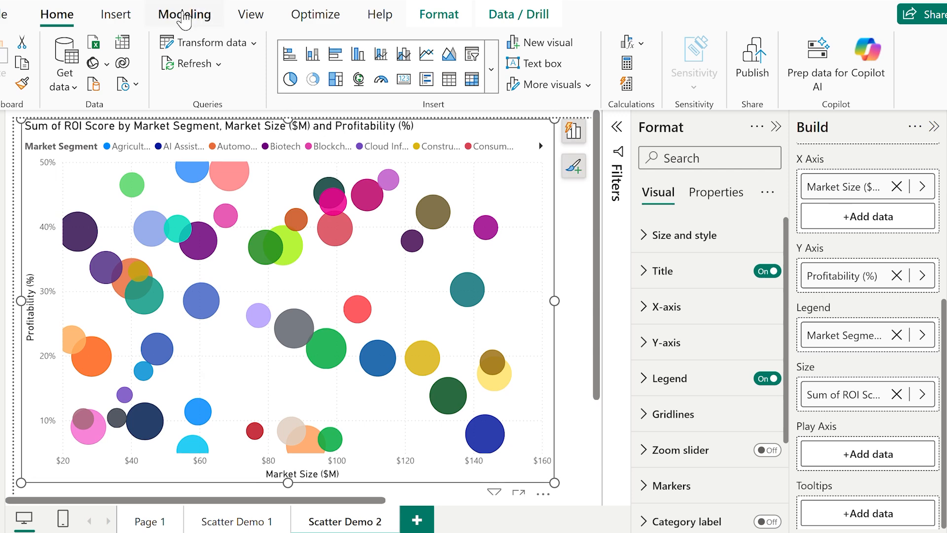
- Switch to the Modeling ribbon to reach the New parameter options
{"action": "left_click", "coordinate": [184, 14]}
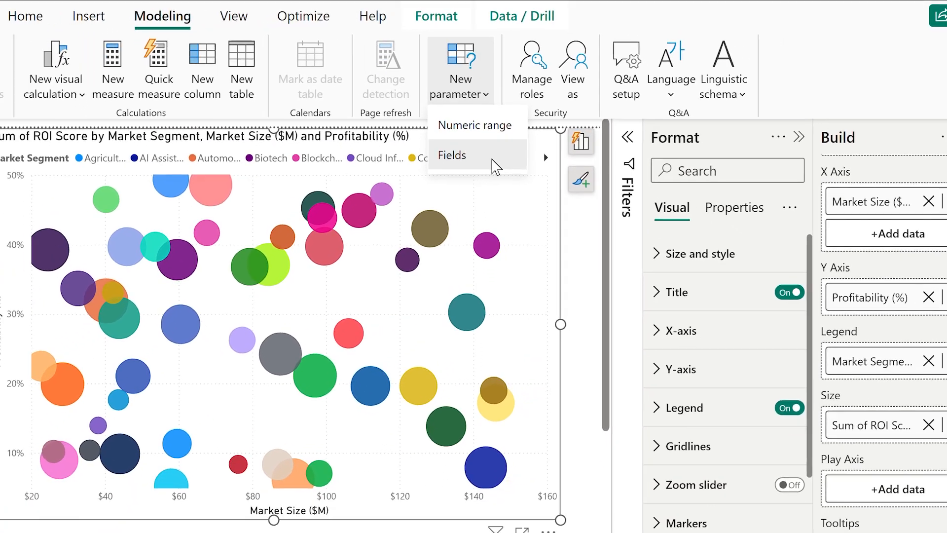
- Create a Y Axis Parameter fields parameter including Profitability (%) and ROI Score
{"action": "left_click", "coordinate": [452, 155]}
{"action": "type", "text": "Y Axis Parameter"}
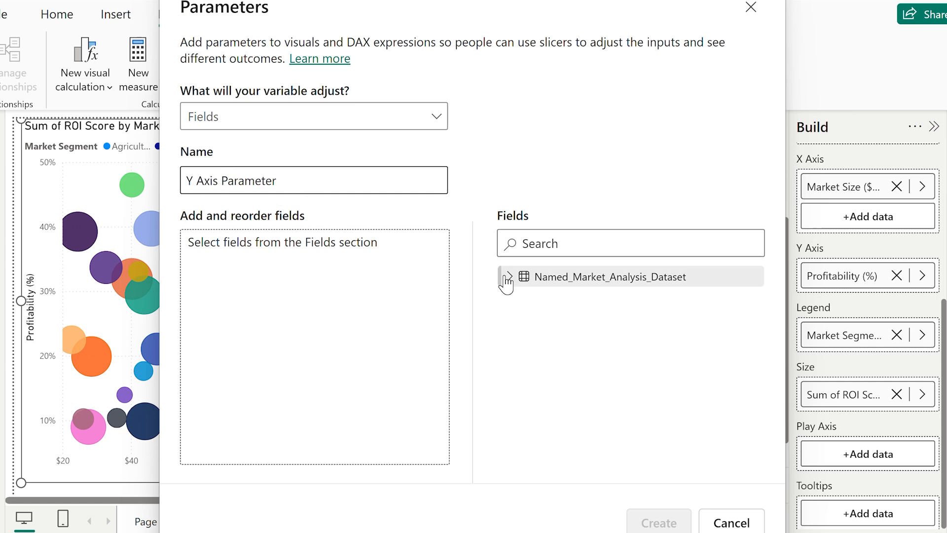
{"action": "left_click", "coordinate": [508, 277]}
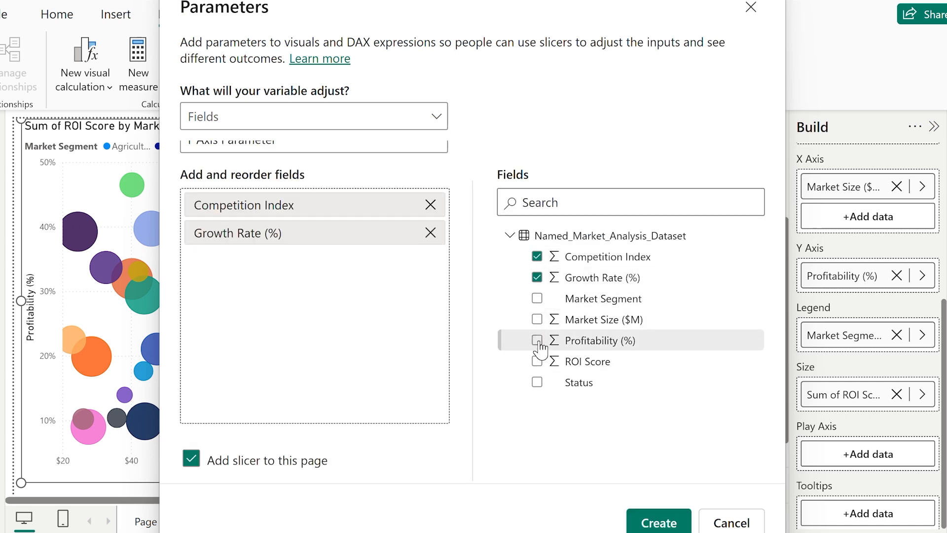
{"action": "left_click", "coordinate": [537, 340]}
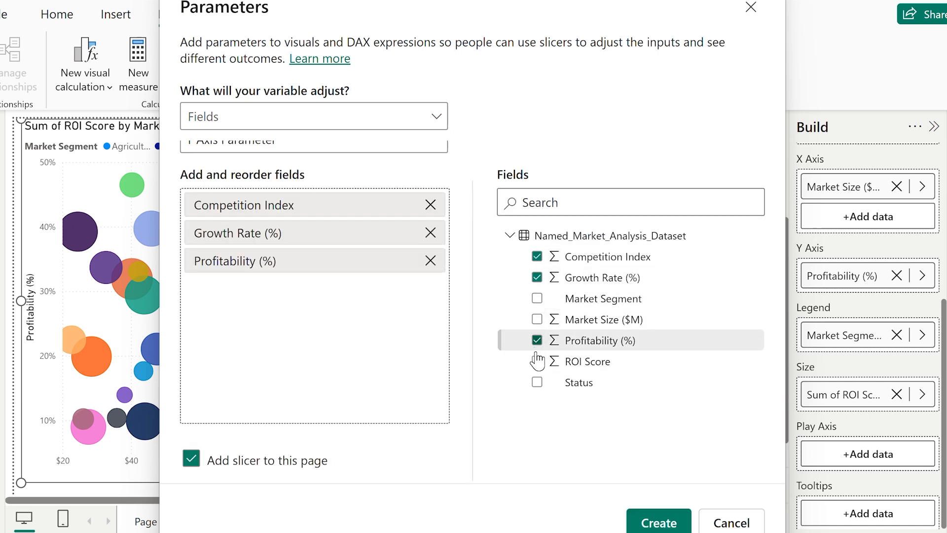
{"action": "left_click", "coordinate": [657, 521]}
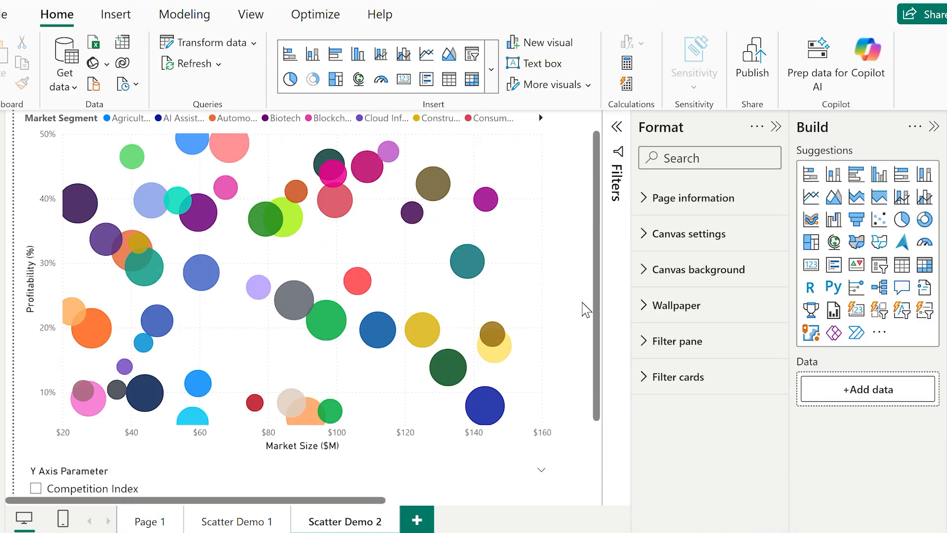
- Put Y Axis Parameter on the Y axis and test ROI Score, Growth Rate and Competition Index
{"action": "left_click", "coordinate": [296, 284]}
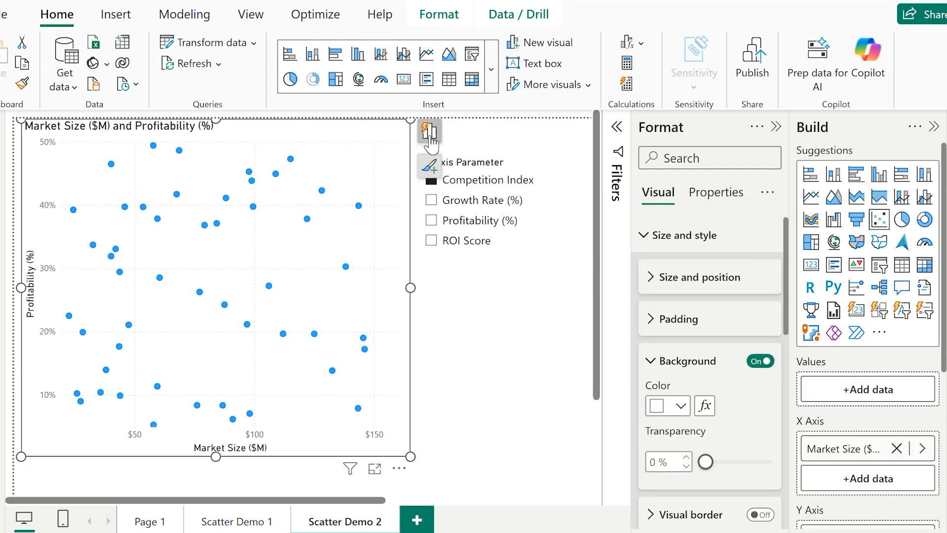
{"action": "left_click", "coordinate": [428, 131]}
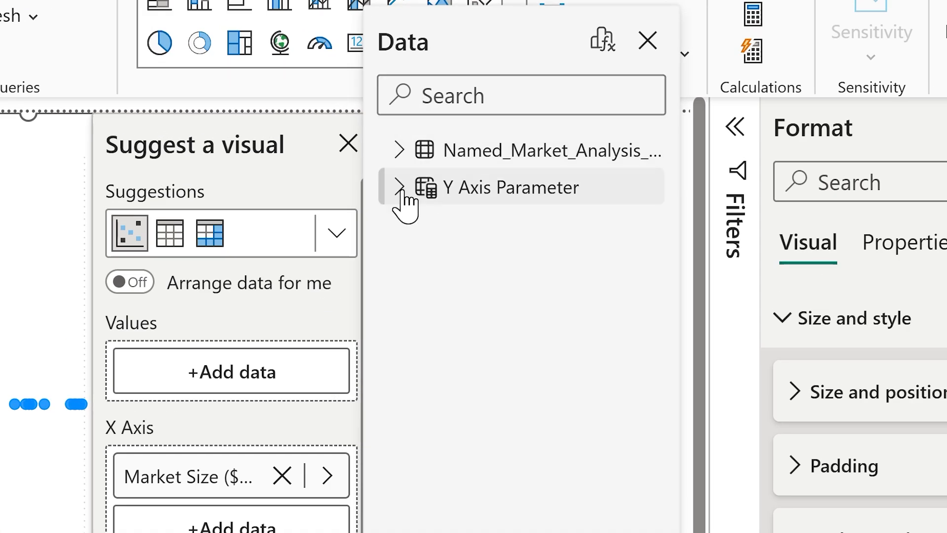
{"action": "left_click", "coordinate": [399, 188]}
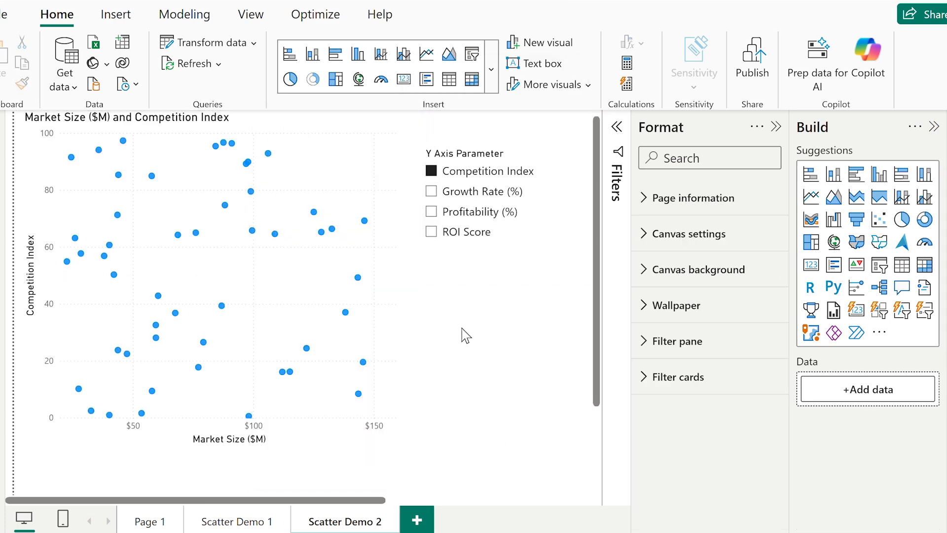
{"action": "left_click", "coordinate": [431, 212]}
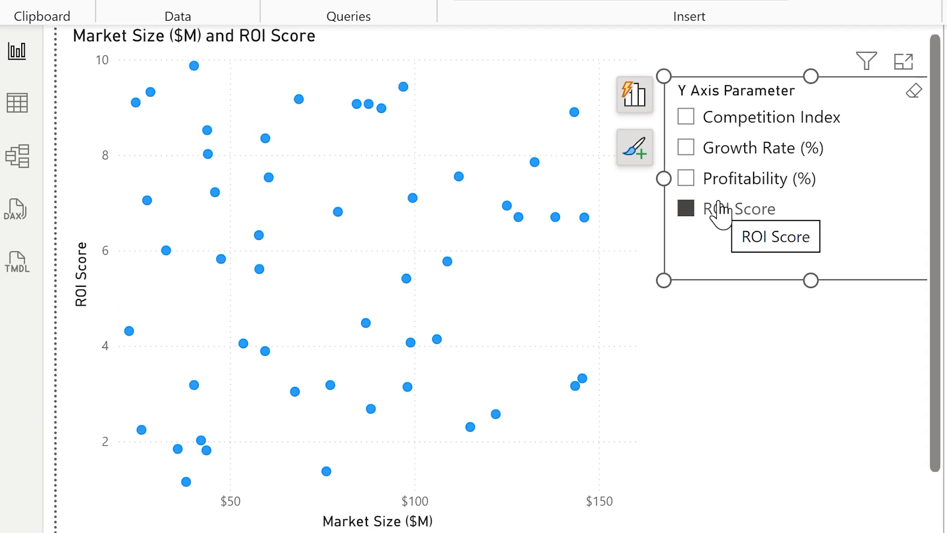
{"action": "left_click", "coordinate": [686, 148]}
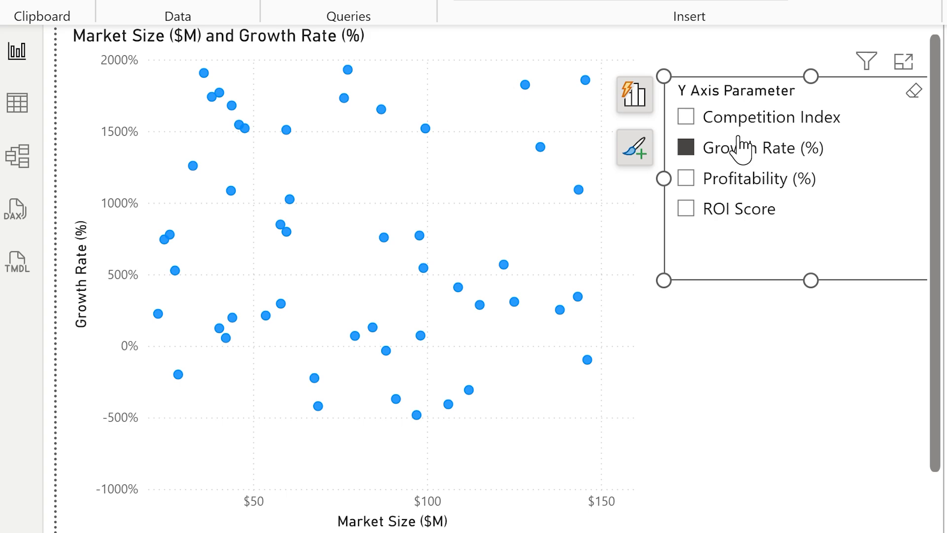
{"action": "left_click", "coordinate": [685, 116]}
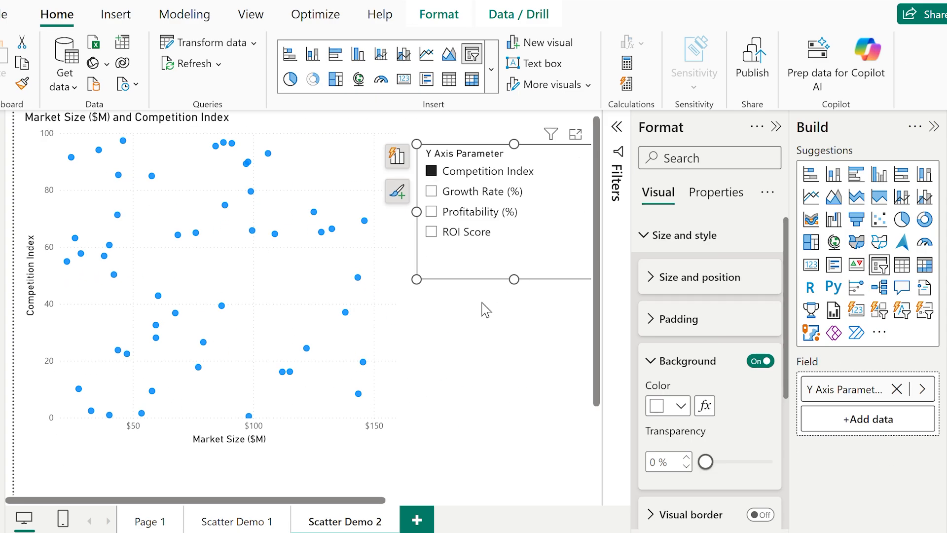
{"action": "mouse_move", "coordinate": [522, 342]}
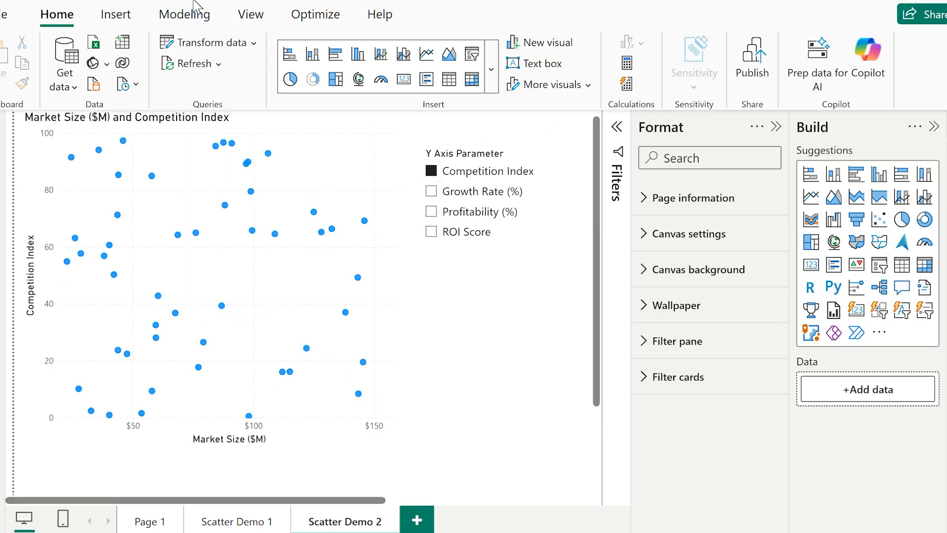
- Create the Dynamic Threshold numeric range parameter with maximum 200 and increment 10
{"action": "left_click", "coordinate": [184, 14]}
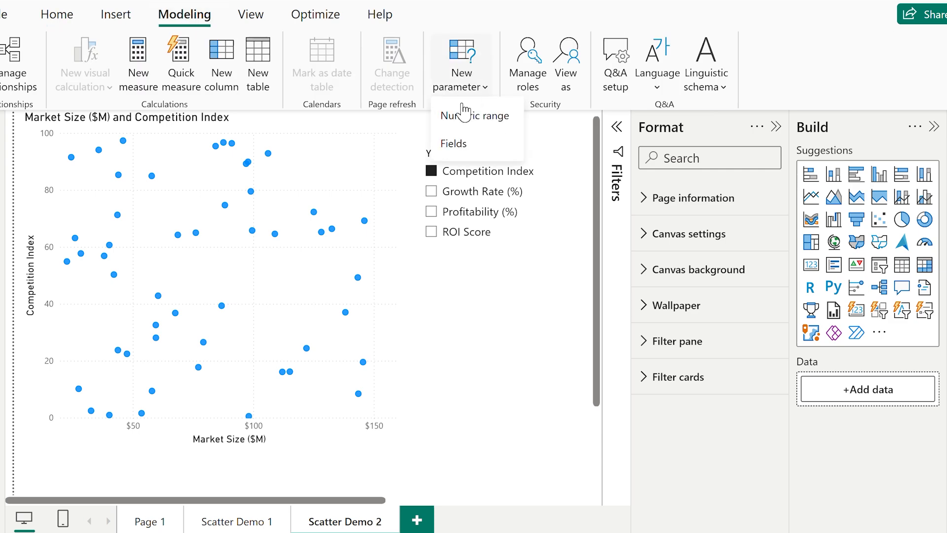
{"action": "left_click", "coordinate": [476, 115]}
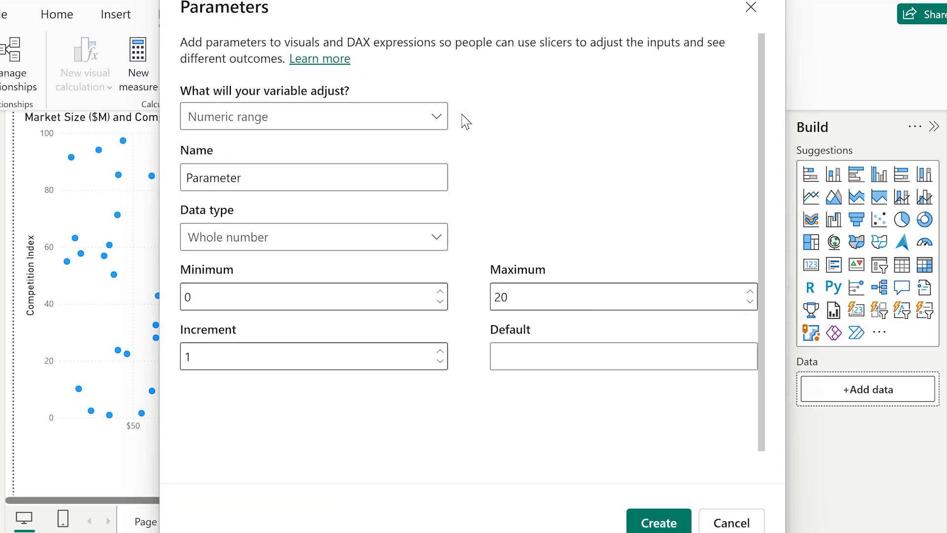
{"action": "type", "text": "Dynamic Threshold"}
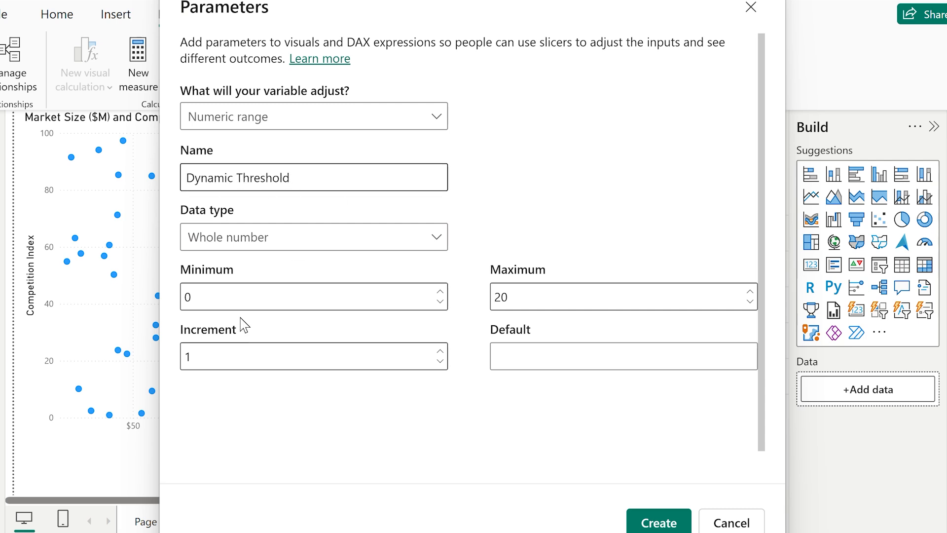
{"action": "type", "text": "200"}
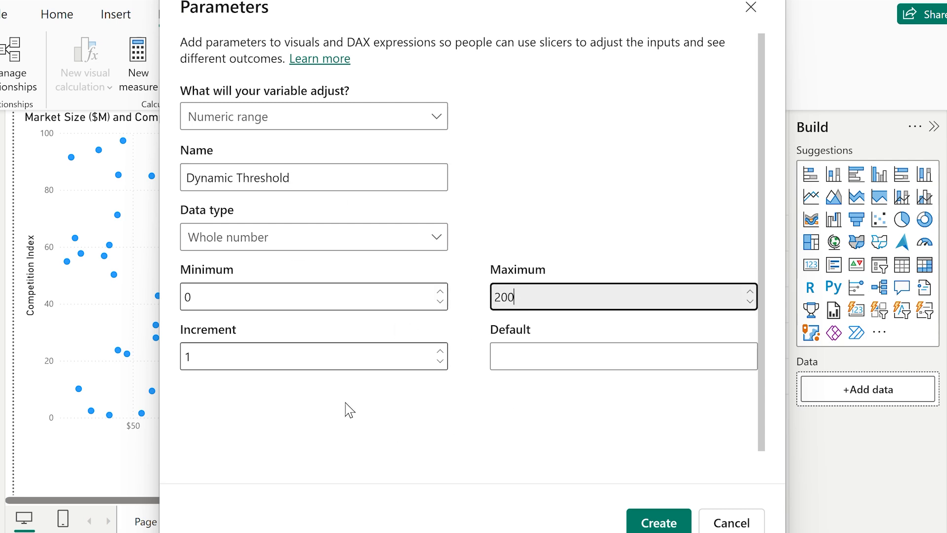
{"action": "type", "text": "10"}
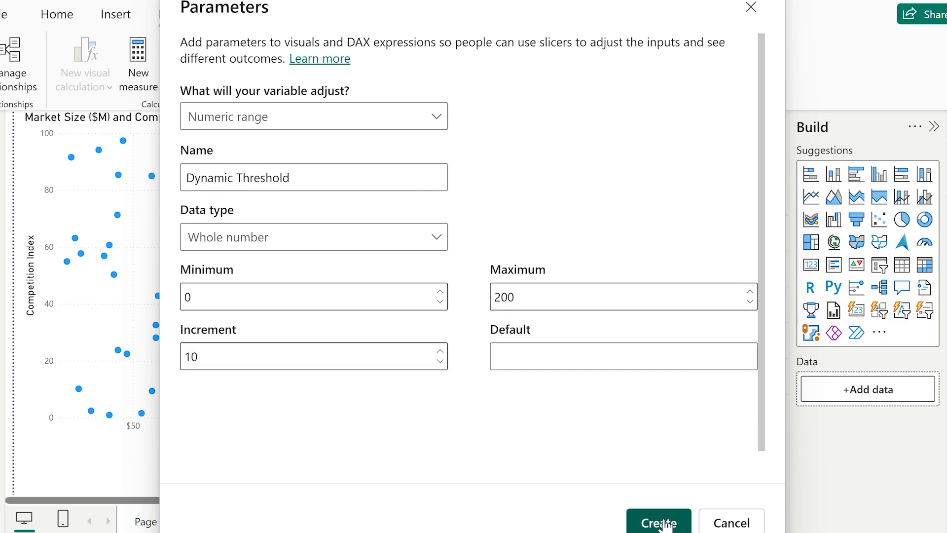
{"action": "left_click", "coordinate": [657, 521]}
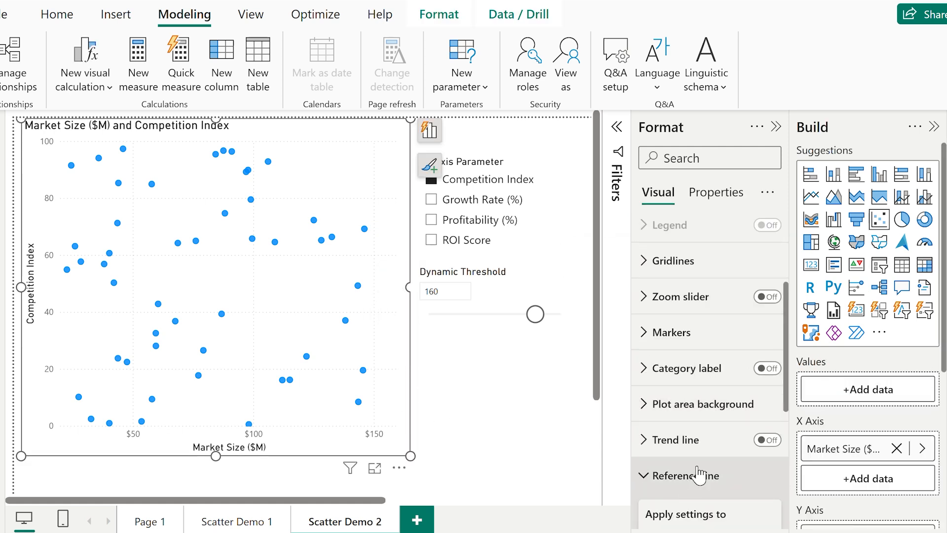
- Add a Threshold reference line, trying fixed positions of 100 and then 80
{"action": "left_click", "coordinate": [687, 475]}
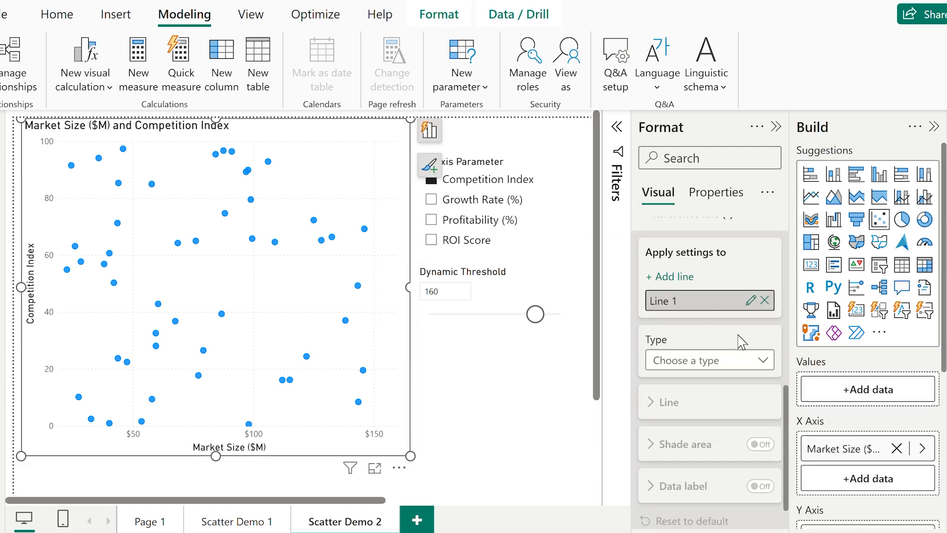
{"action": "type", "text": "Threshold"}
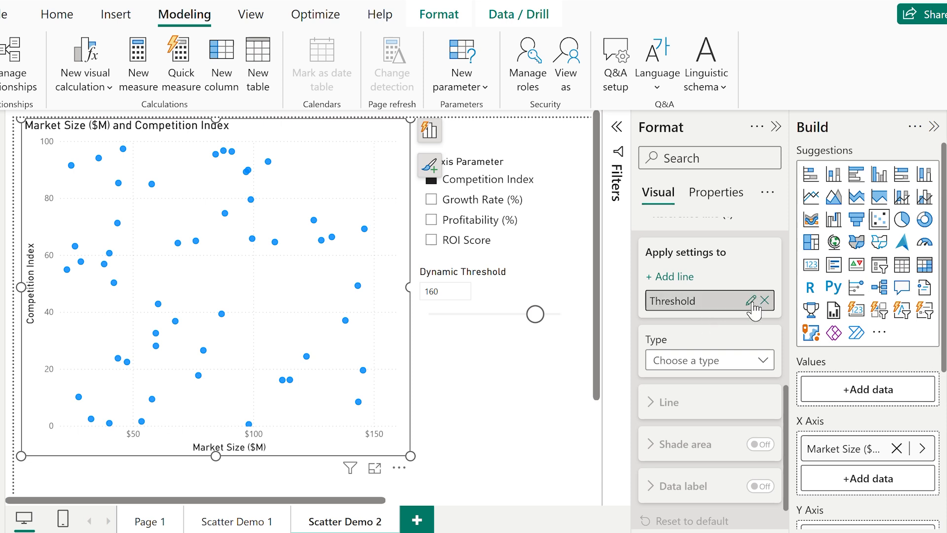
{"action": "left_click", "coordinate": [709, 360]}
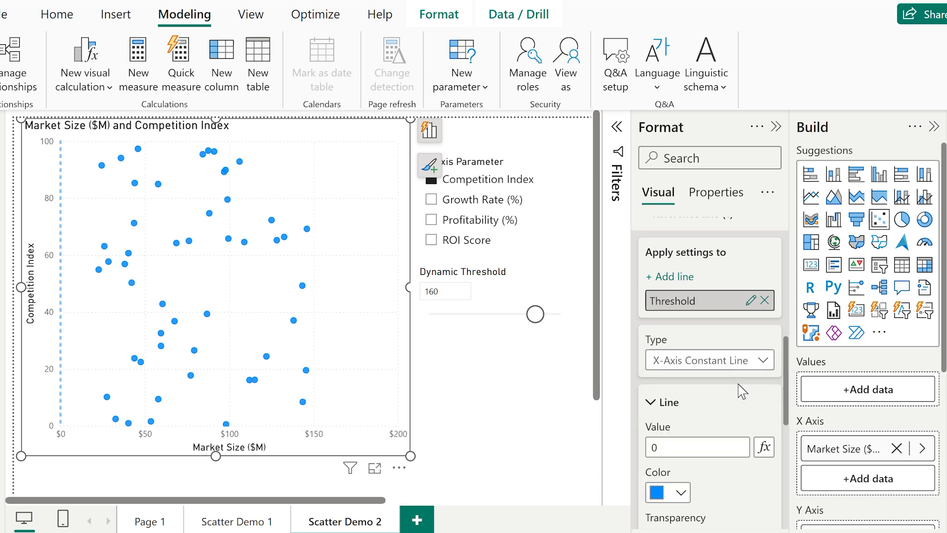
{"action": "left_click", "coordinate": [695, 446]}
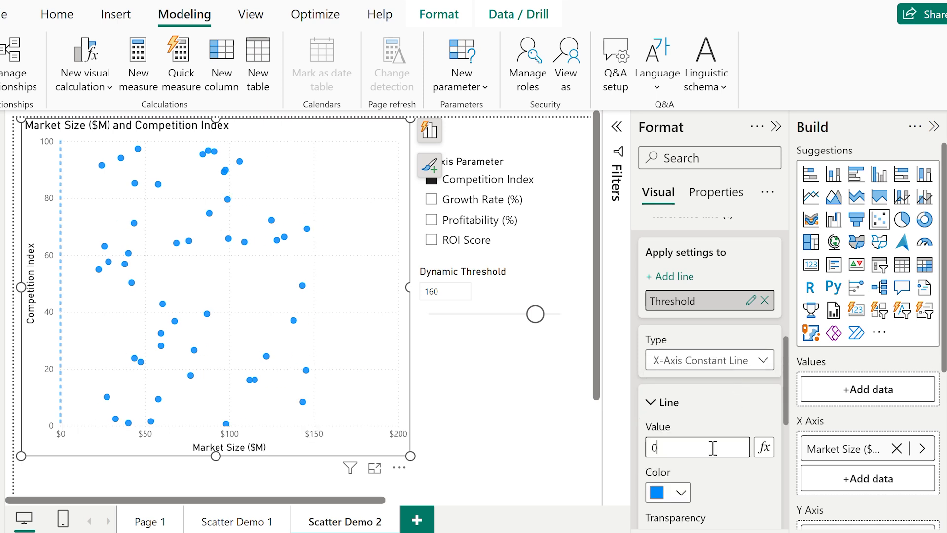
{"action": "type", "text": "100"}
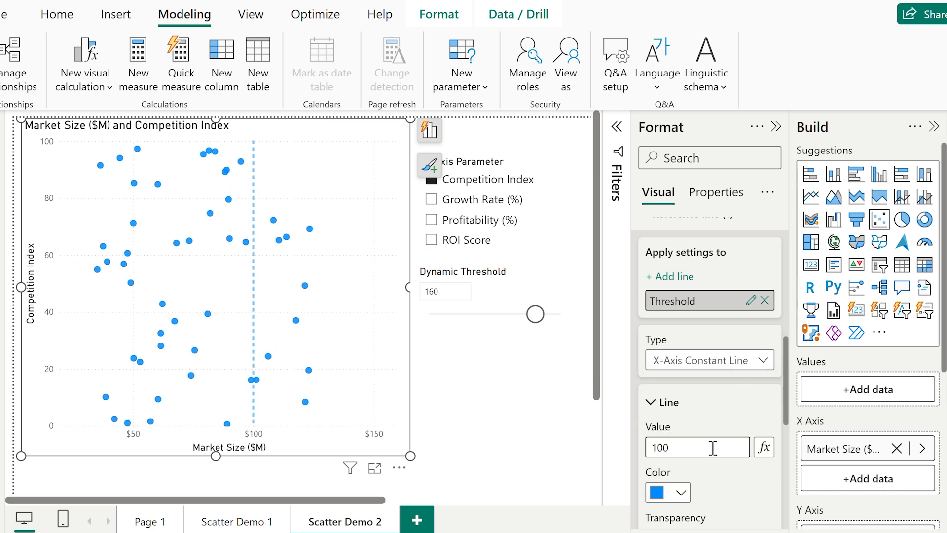
{"action": "left_click", "coordinate": [691, 447]}
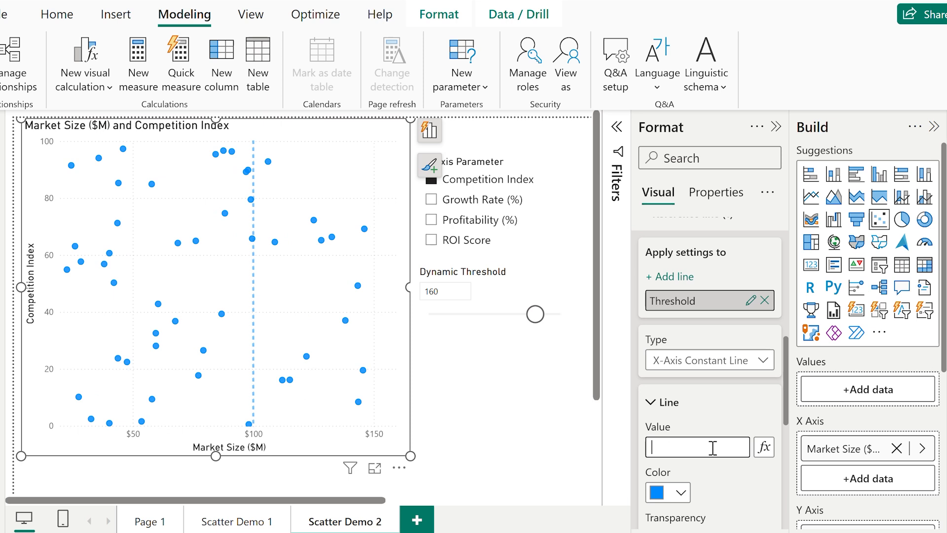
{"action": "type", "text": "80"}
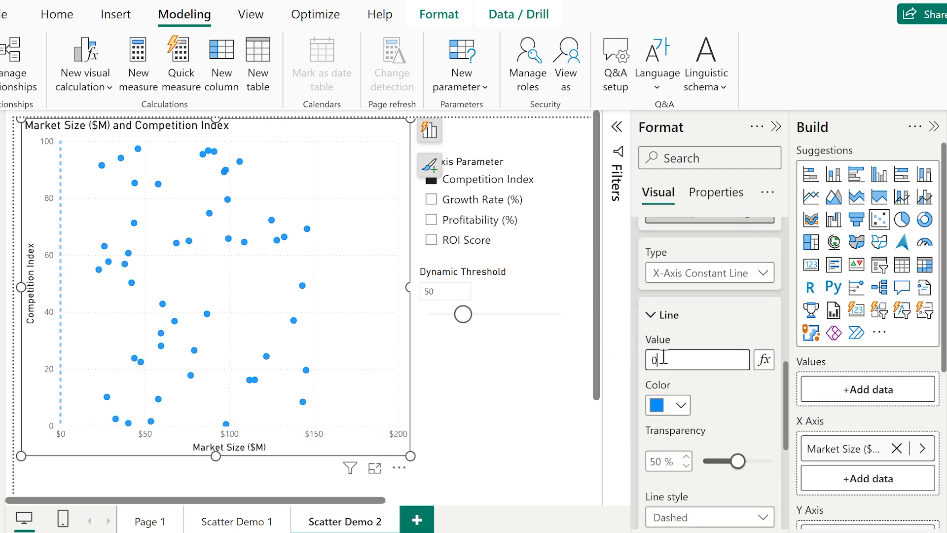
- Base the line's value on the Dynamic Threshold Value field
{"action": "left_click", "coordinate": [764, 360]}
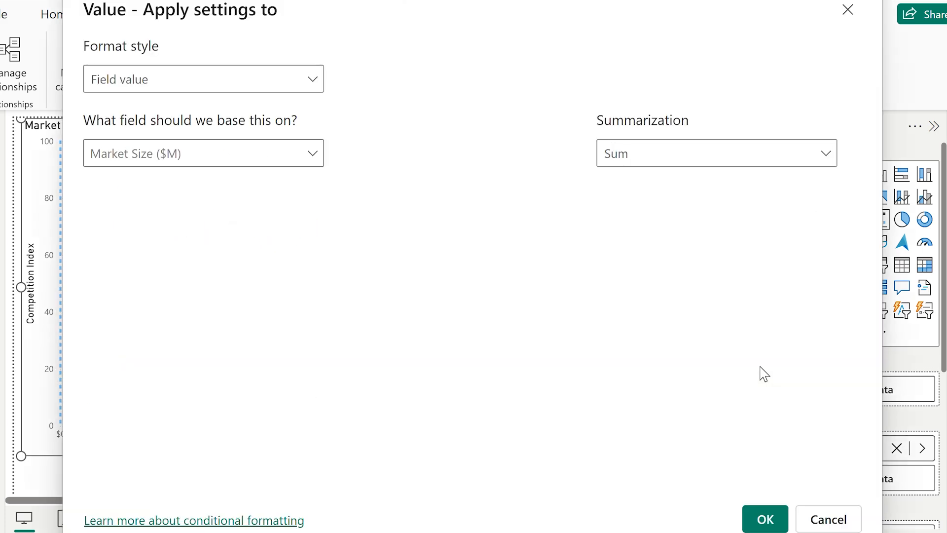
{"action": "left_click", "coordinate": [203, 153]}
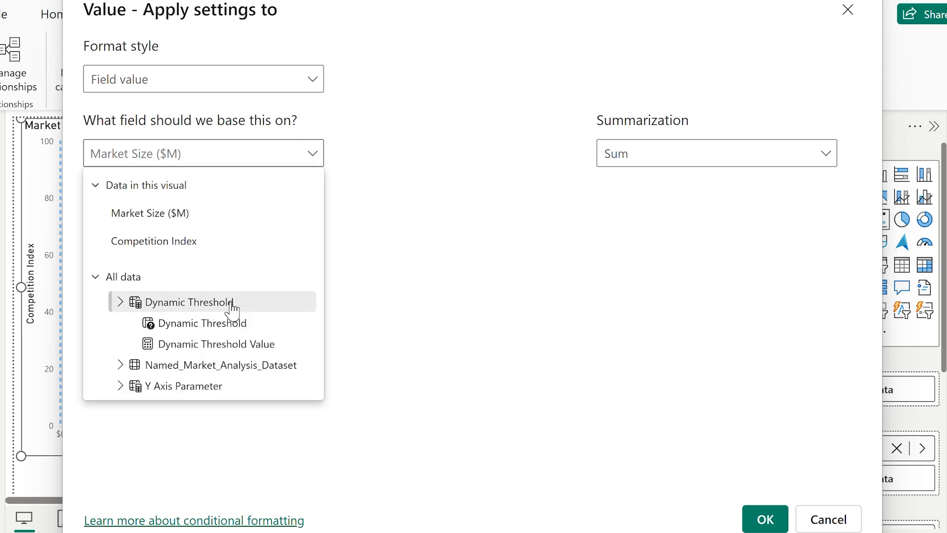
{"action": "left_click", "coordinate": [216, 344]}
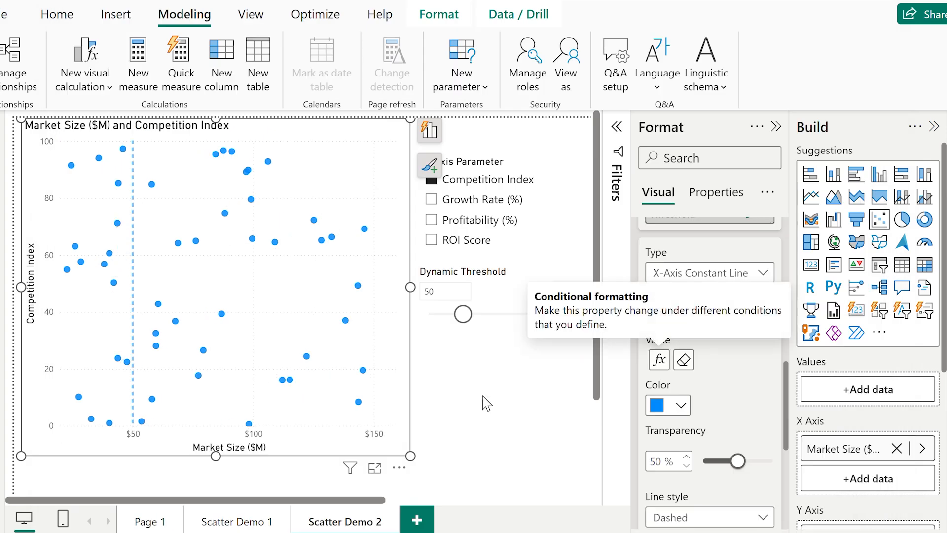
- Raise the Dynamic Threshold slider, bring it back to 70, then reselect the scatter chart
{"action": "left_click_drag", "start_coordinate": [462, 314], "coordinate": [476, 314]}
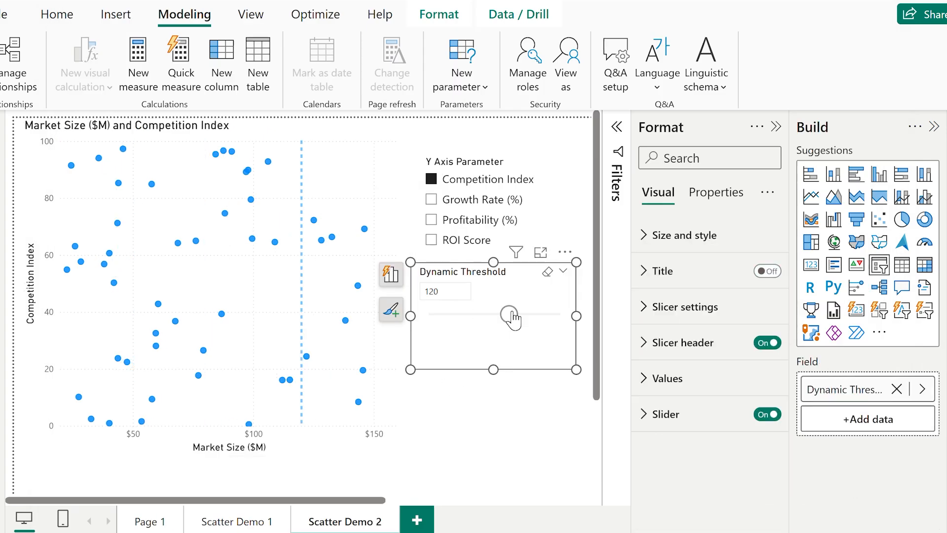
{"action": "left_click_drag", "start_coordinate": [511, 314], "coordinate": [474, 315]}
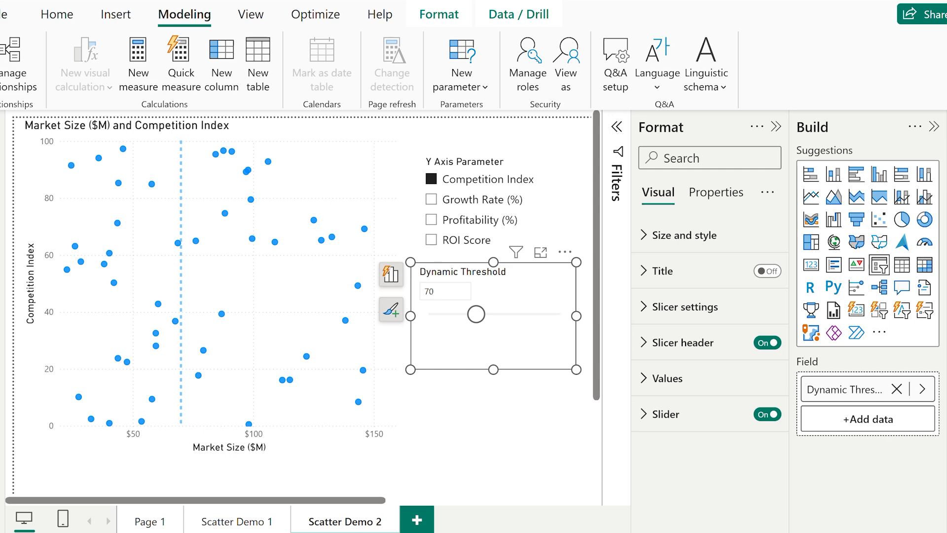
{"action": "left_click", "coordinate": [211, 271]}
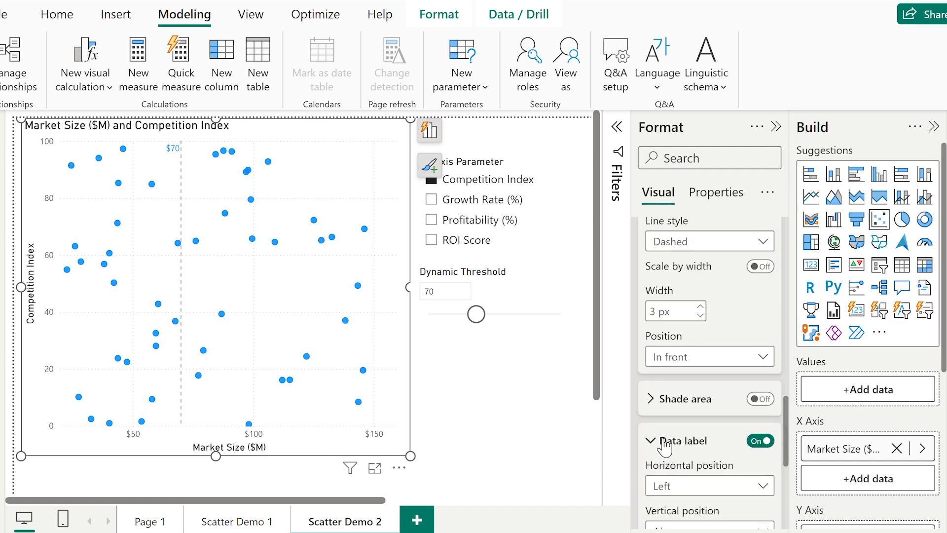
- Label the threshold line and shade the area before it in matching colour at 13% transparency
{"action": "scroll", "scroll_direction": "down", "scroll_amount": 3}
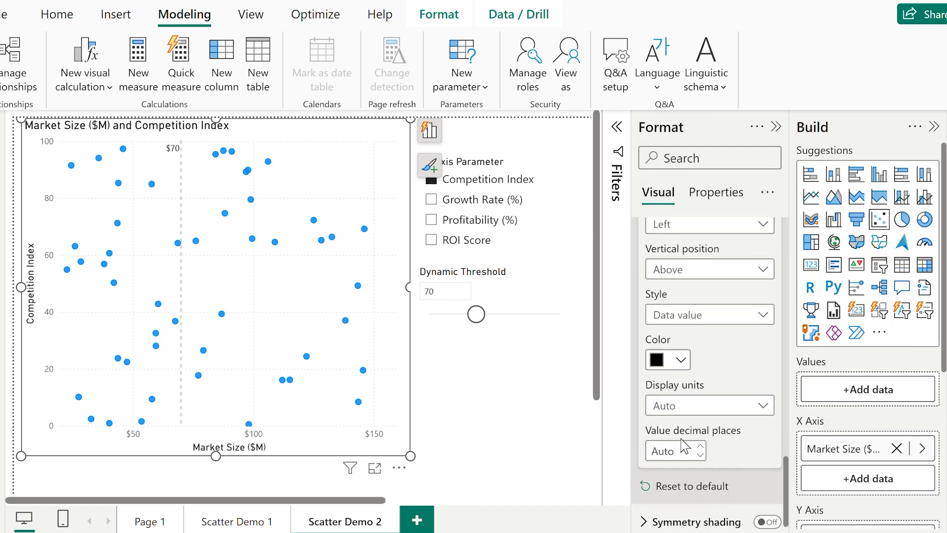
{"action": "left_click", "coordinate": [709, 355]}
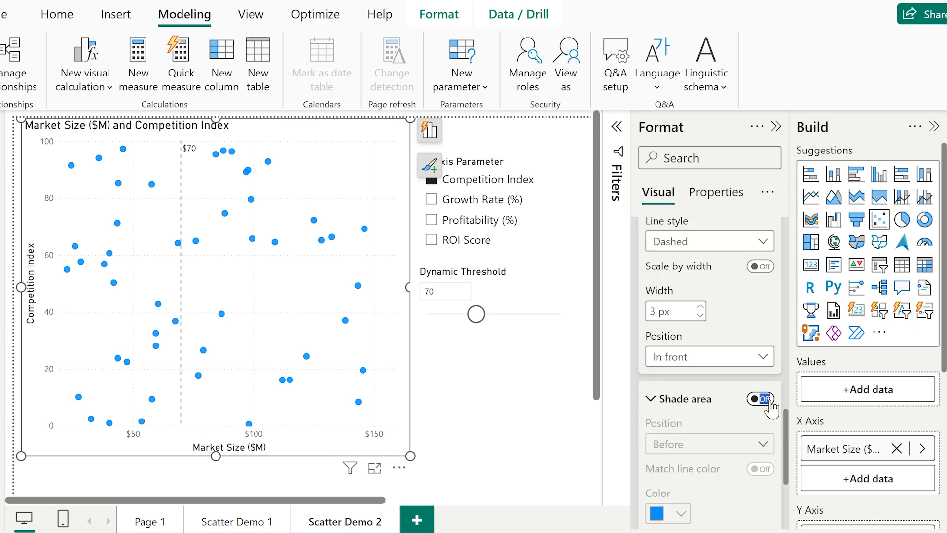
{"action": "left_click", "coordinate": [760, 399]}
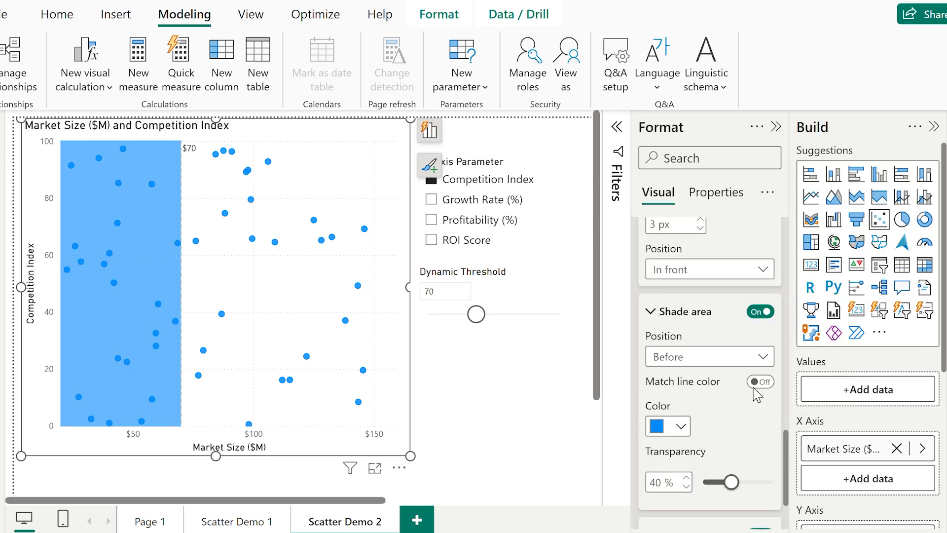
{"action": "left_click", "coordinate": [760, 381]}
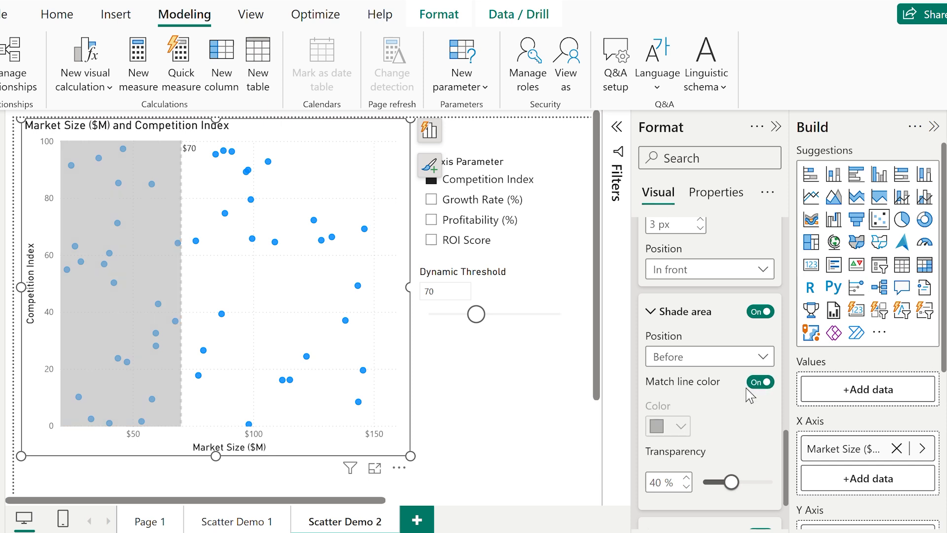
{"action": "left_click", "coordinate": [709, 356]}
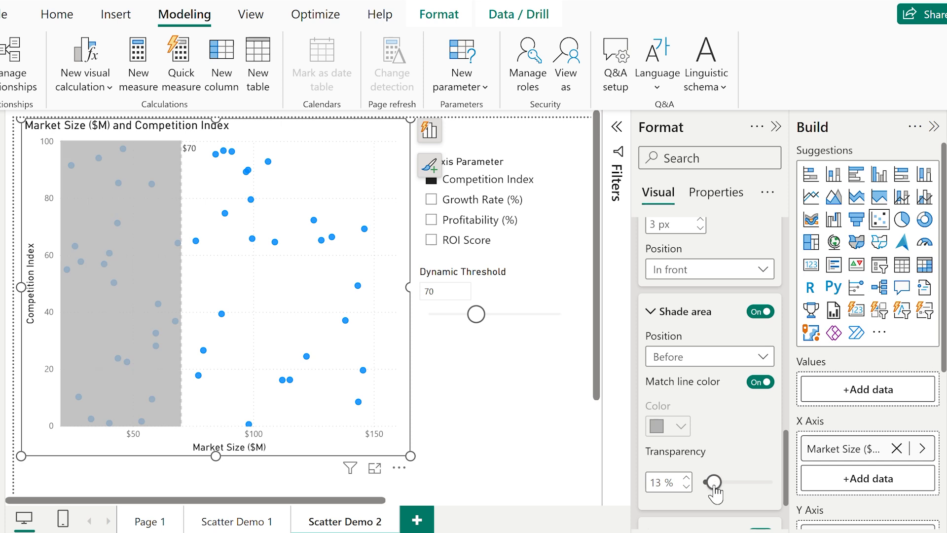
{"action": "mouse_move", "coordinate": [742, 424]}
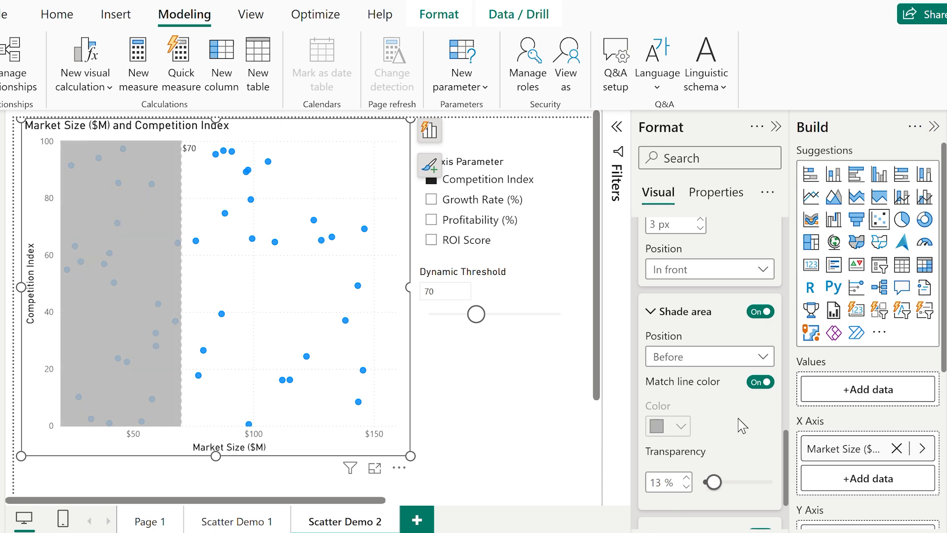
{"action": "scroll", "scroll_direction": "down", "scroll_amount": 3}
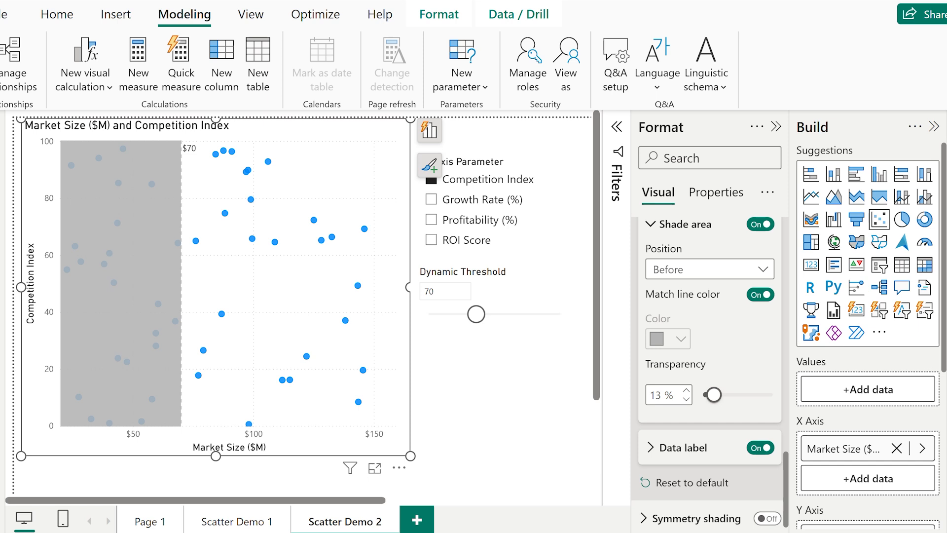
{"action": "mouse_move", "coordinate": [724, 356]}
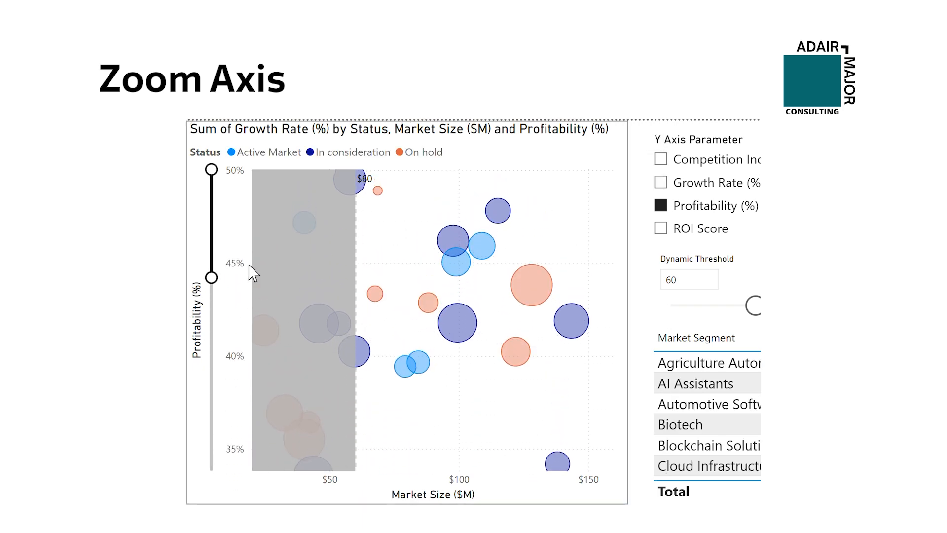
{"action": "left_click", "coordinate": [661, 227]}
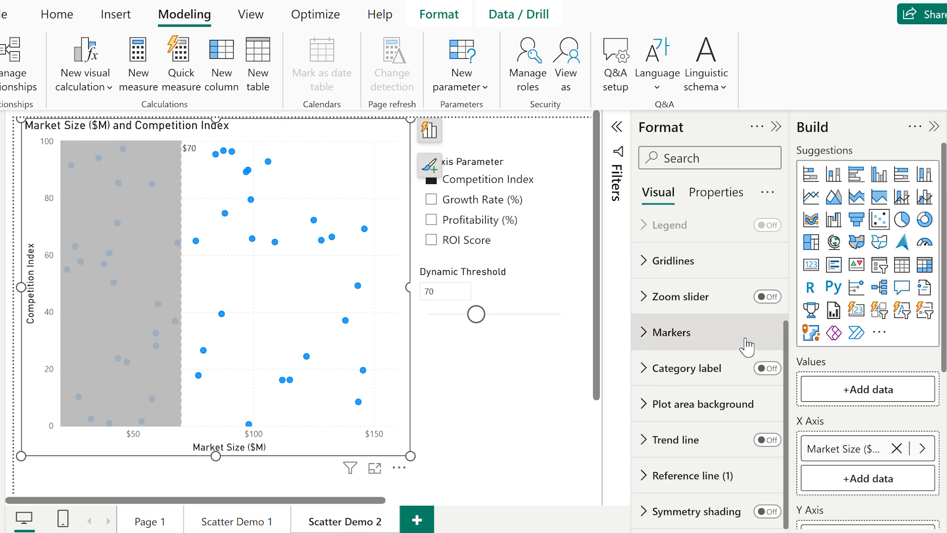
- Enable a Y-axis zoom slider, zoom into high Competition Index values, then restore the full range
{"action": "left_click", "coordinate": [652, 296]}
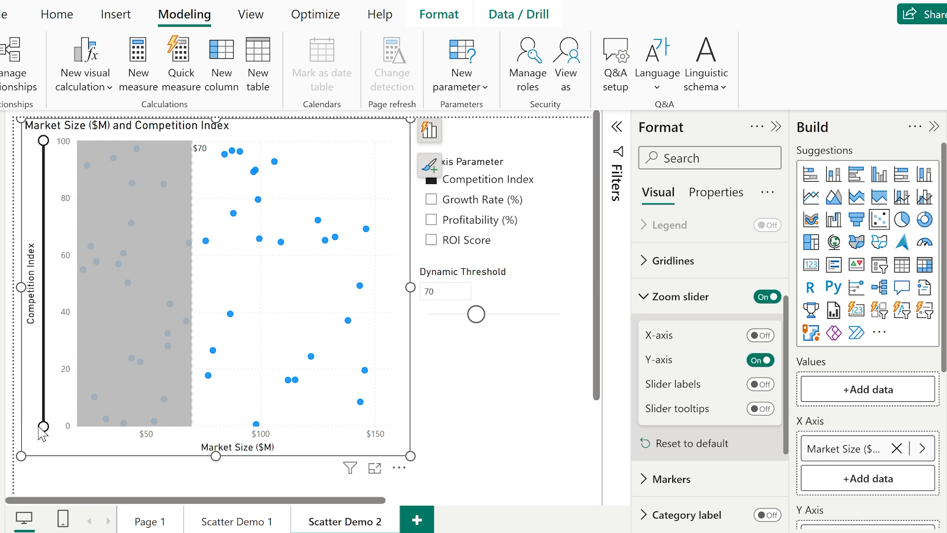
{"action": "left_click_drag", "start_coordinate": [42, 428], "coordinate": [43, 238]}
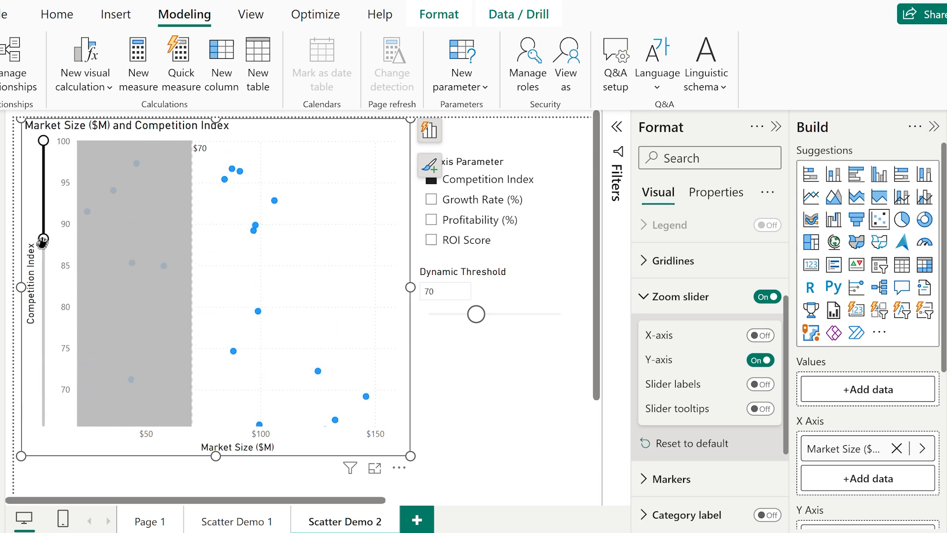
{"action": "left_click_drag", "start_coordinate": [42, 238], "coordinate": [42, 287]}
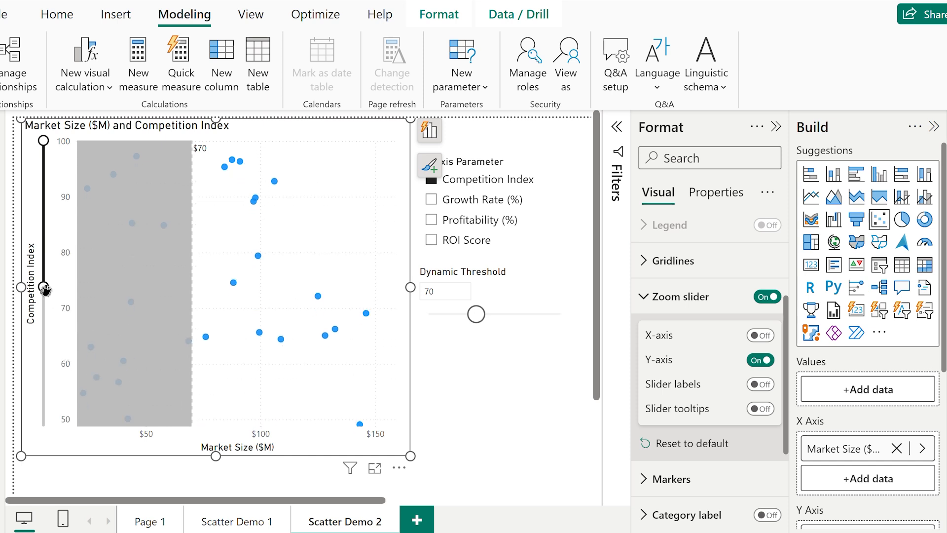
{"action": "left_click_drag", "start_coordinate": [43, 285], "coordinate": [43, 422]}
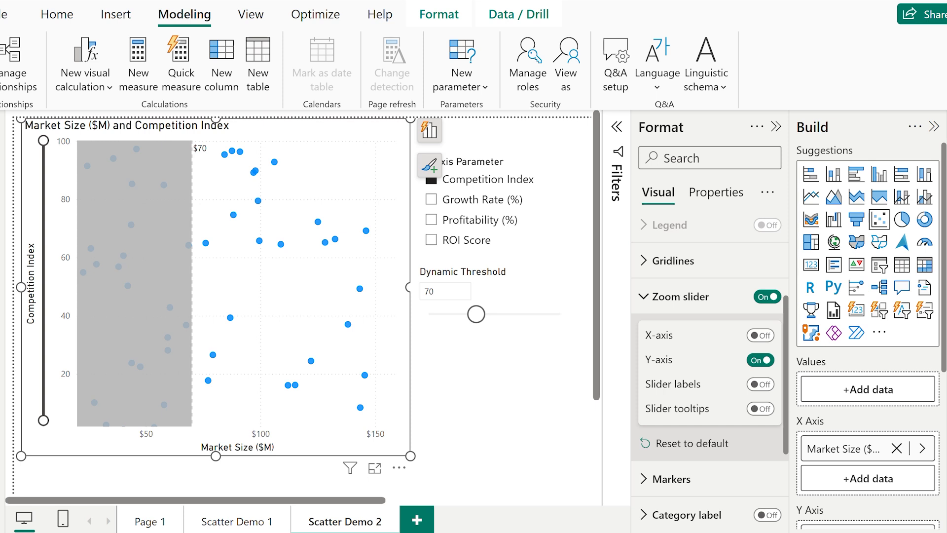
{"action": "mouse_move", "coordinate": [24, 423]}
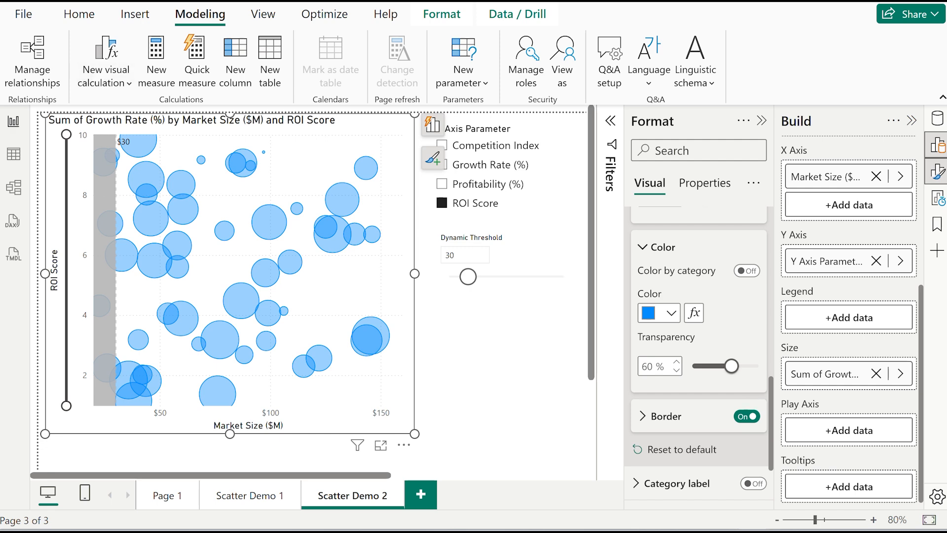
{"action": "mouse_move", "coordinate": [441, 327]}
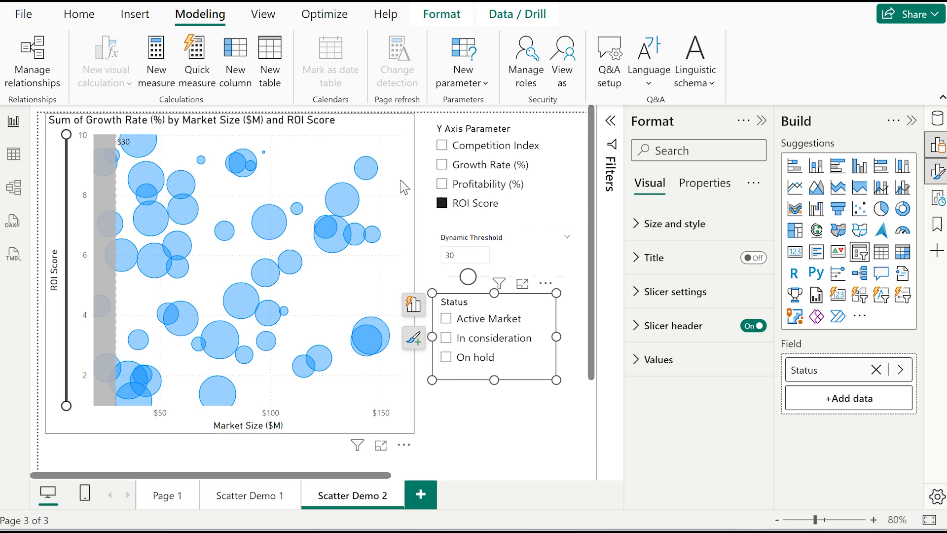
- Place a Status slicer with Active Market, In consideration and On hold on the canvas
{"action": "left_click", "coordinate": [413, 305]}
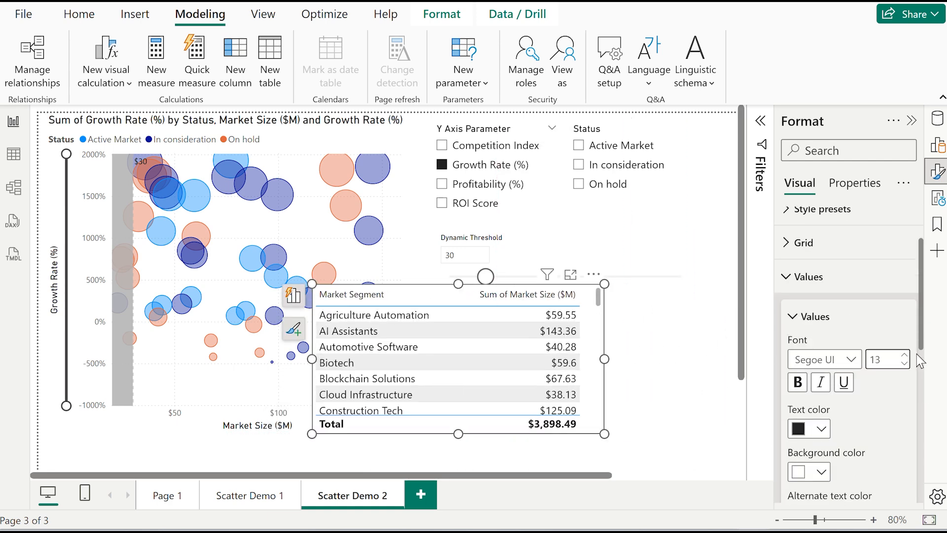
- Cross-filter the segment table by one bubble, clear it, then raise the threshold to 100
{"action": "left_click", "coordinate": [442, 184]}
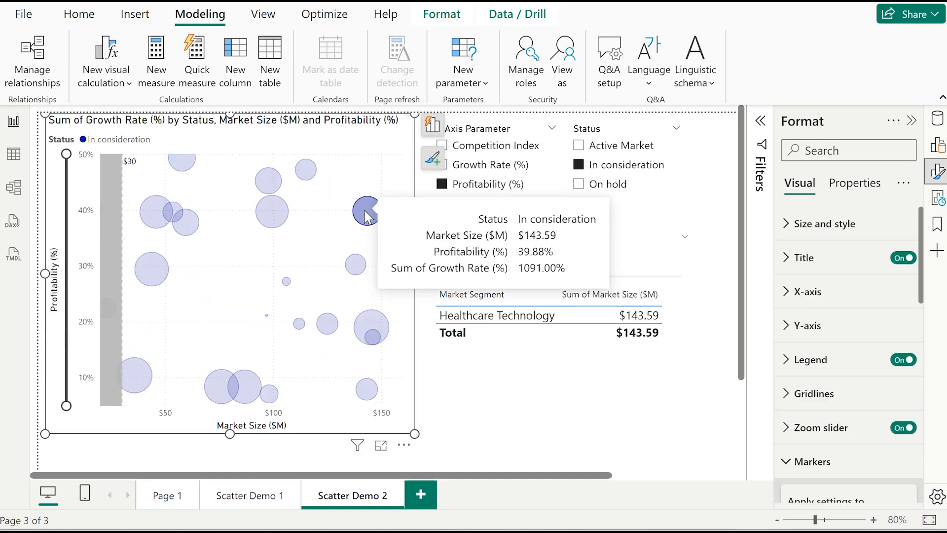
{"action": "left_click", "coordinate": [151, 271]}
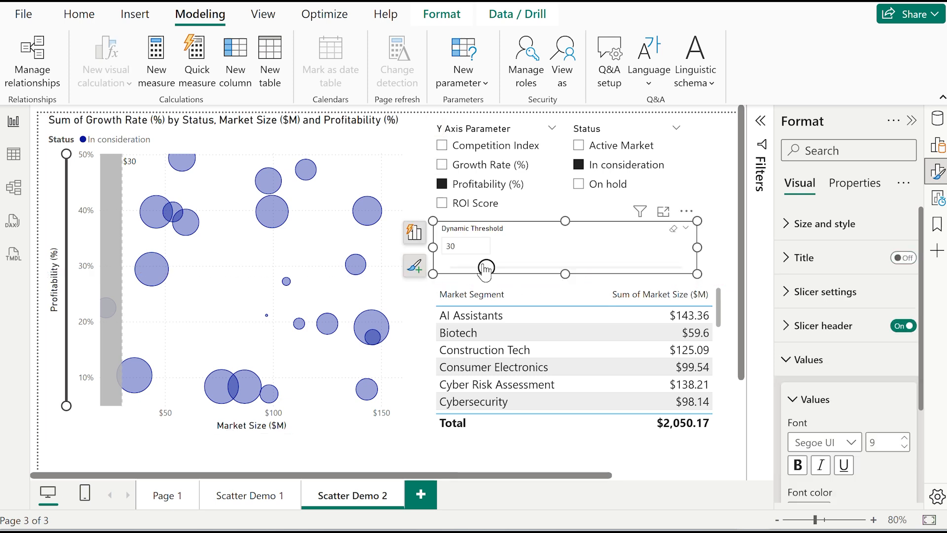
{"action": "left_click_drag", "start_coordinate": [486, 268], "coordinate": [565, 269]}
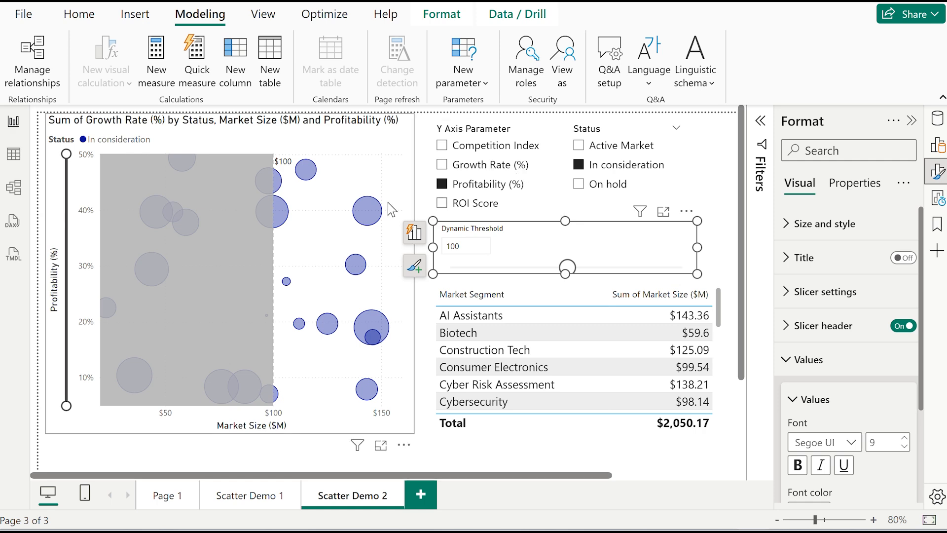